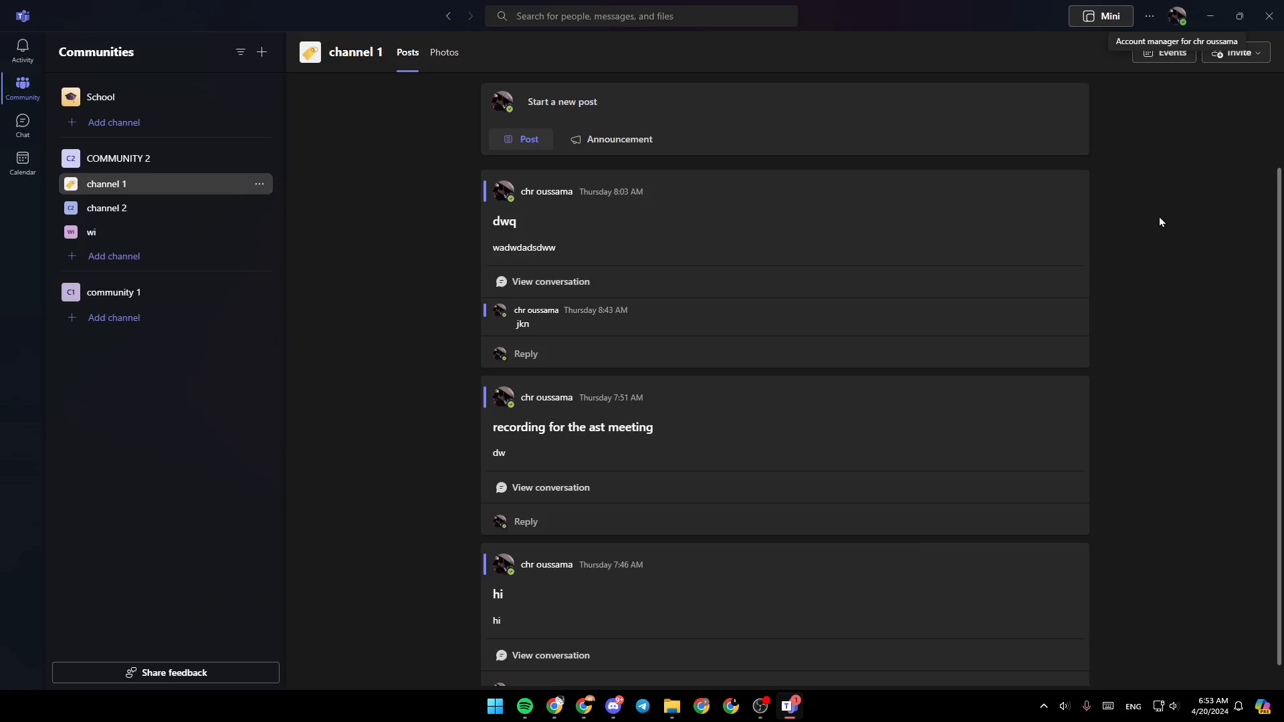
mouse_move(99, 99)
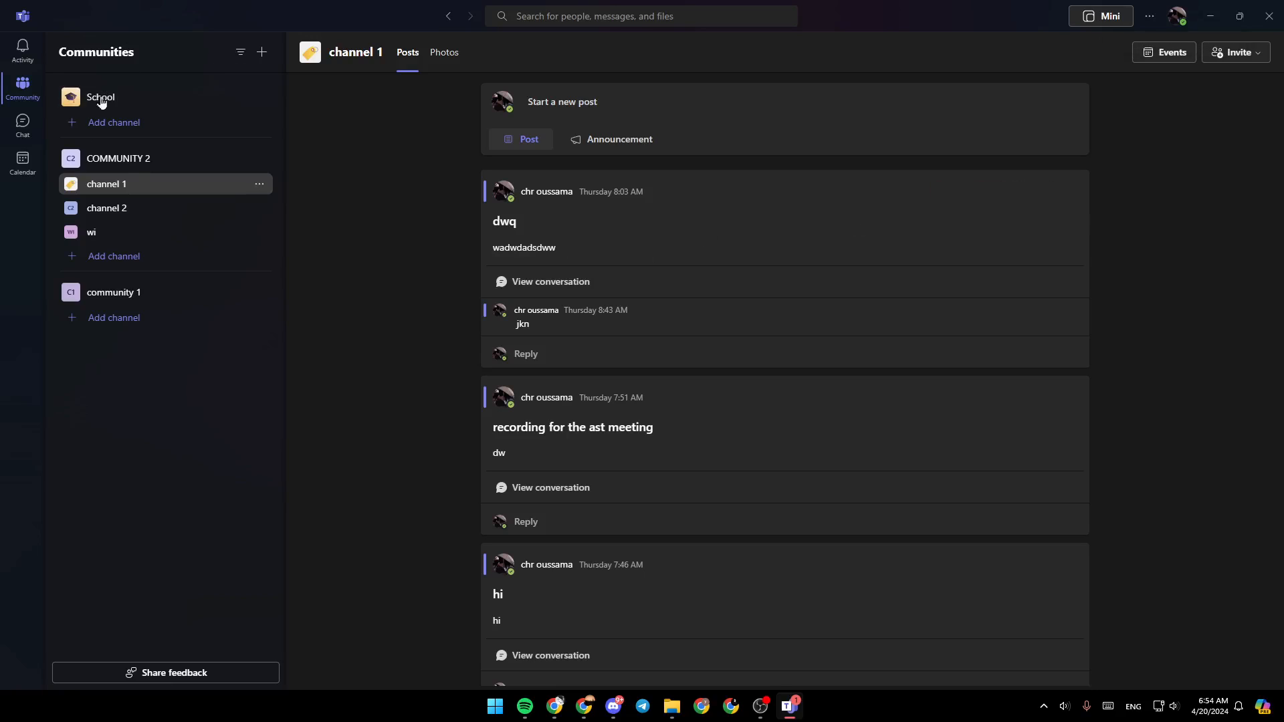
mouse_move(22, 45)
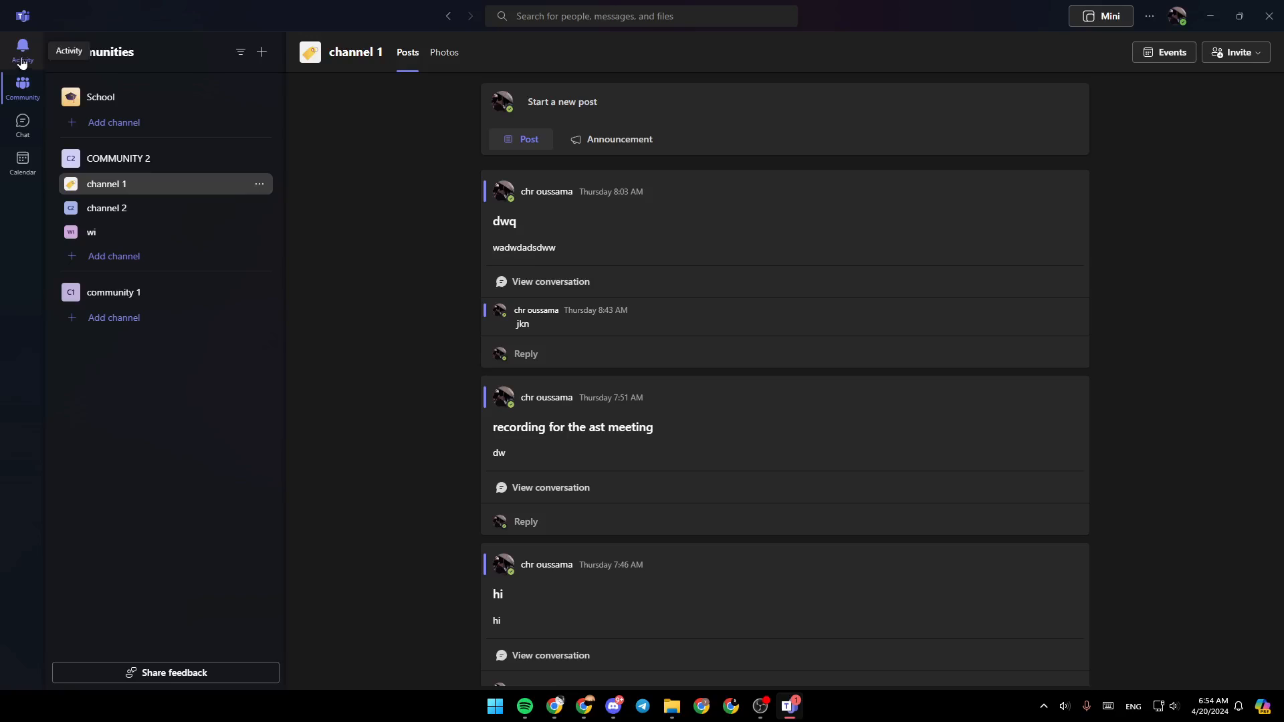
mouse_move(22, 123)
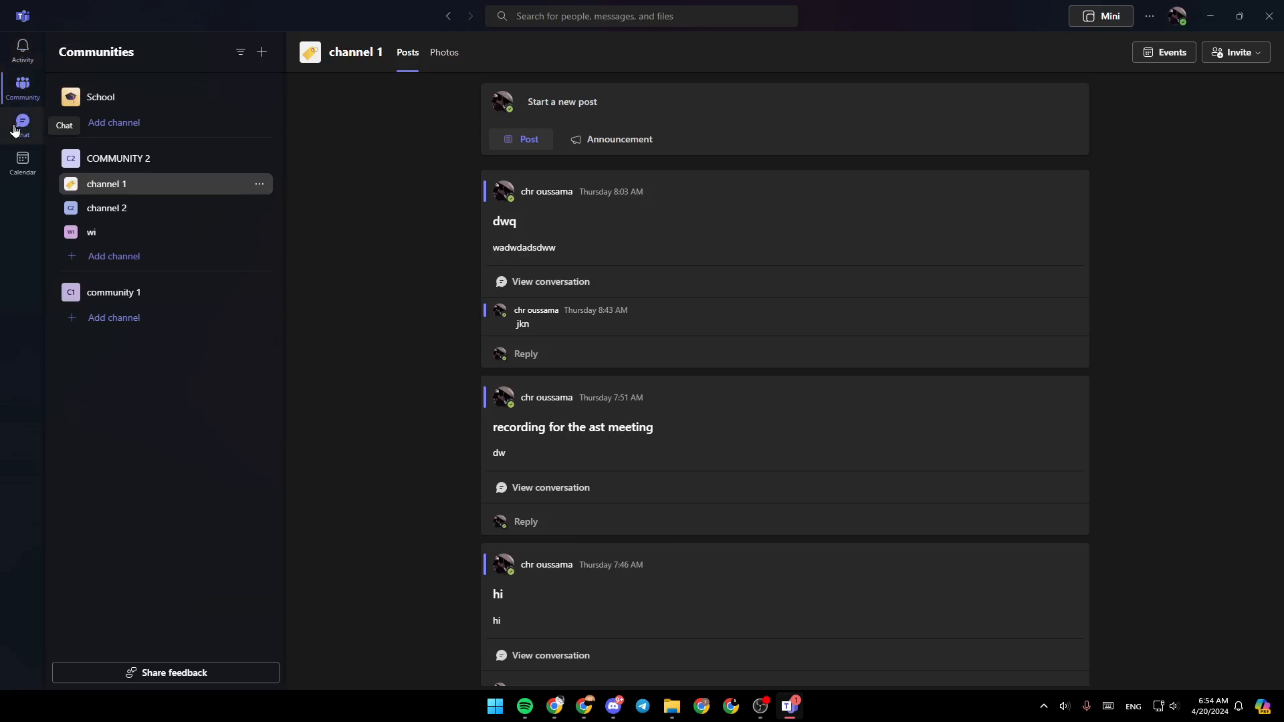
mouse_move(22, 159)
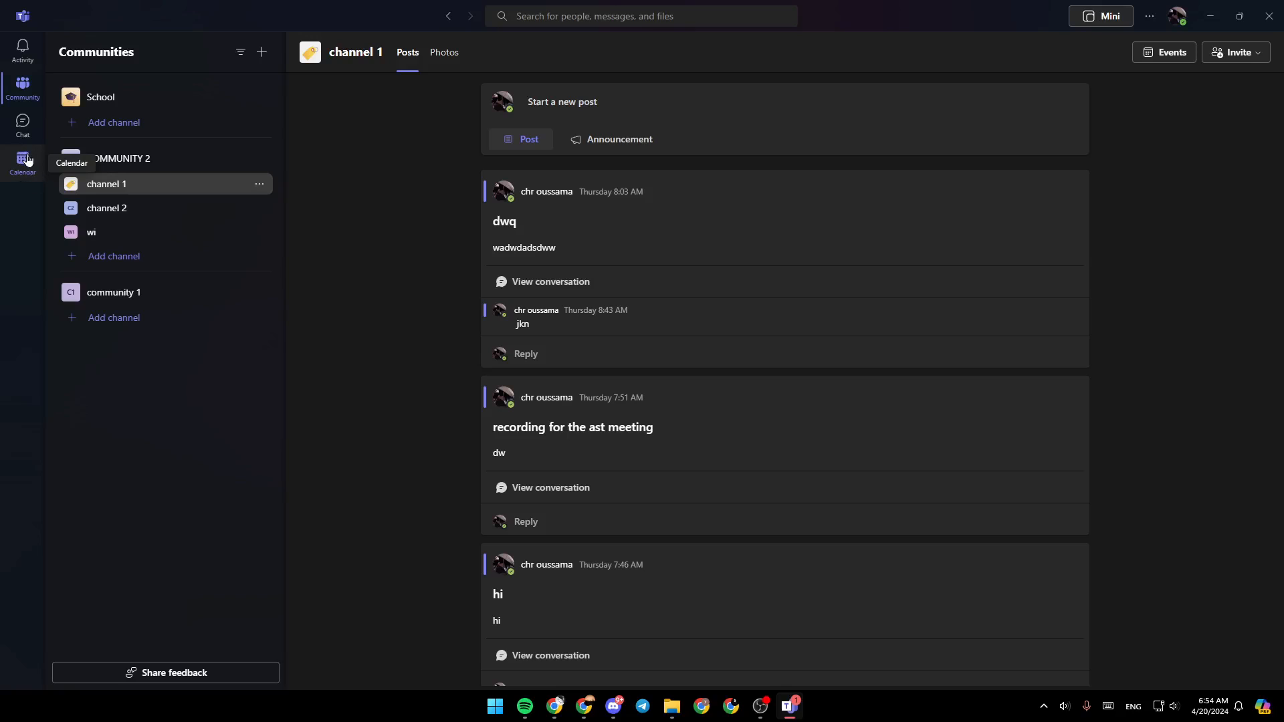
mouse_move(529, 393)
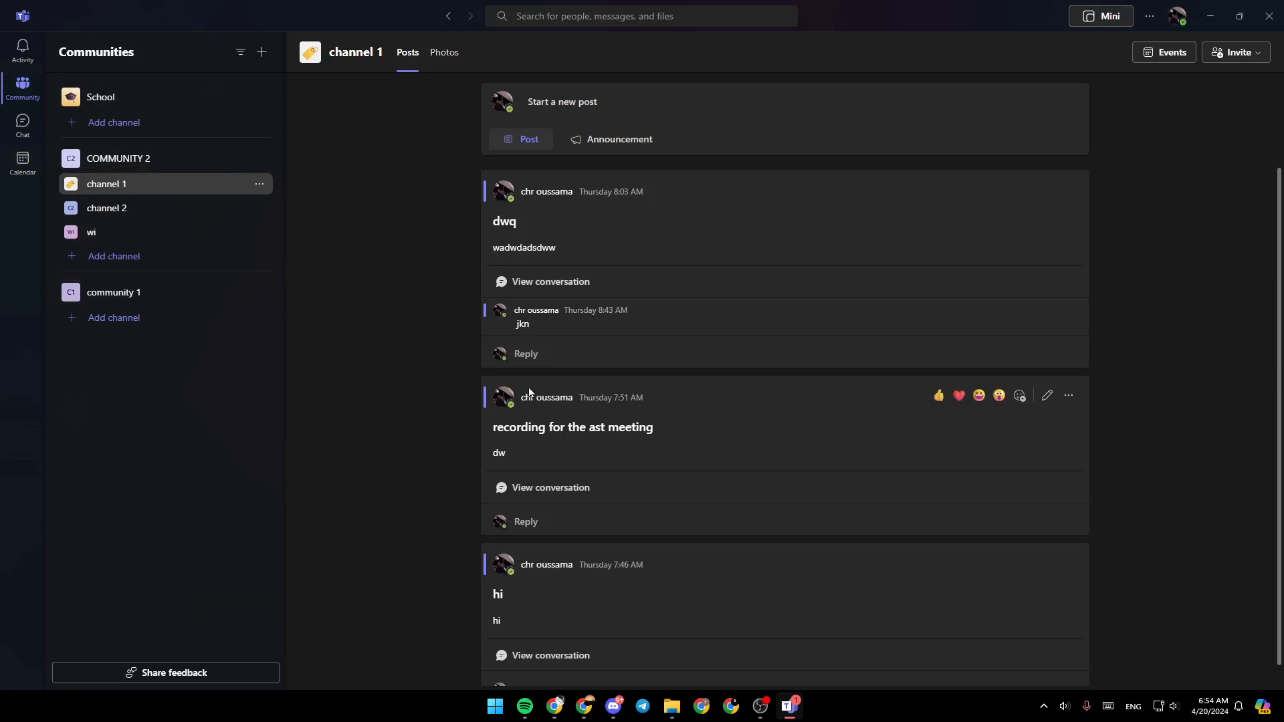
mouse_move(1176, 16)
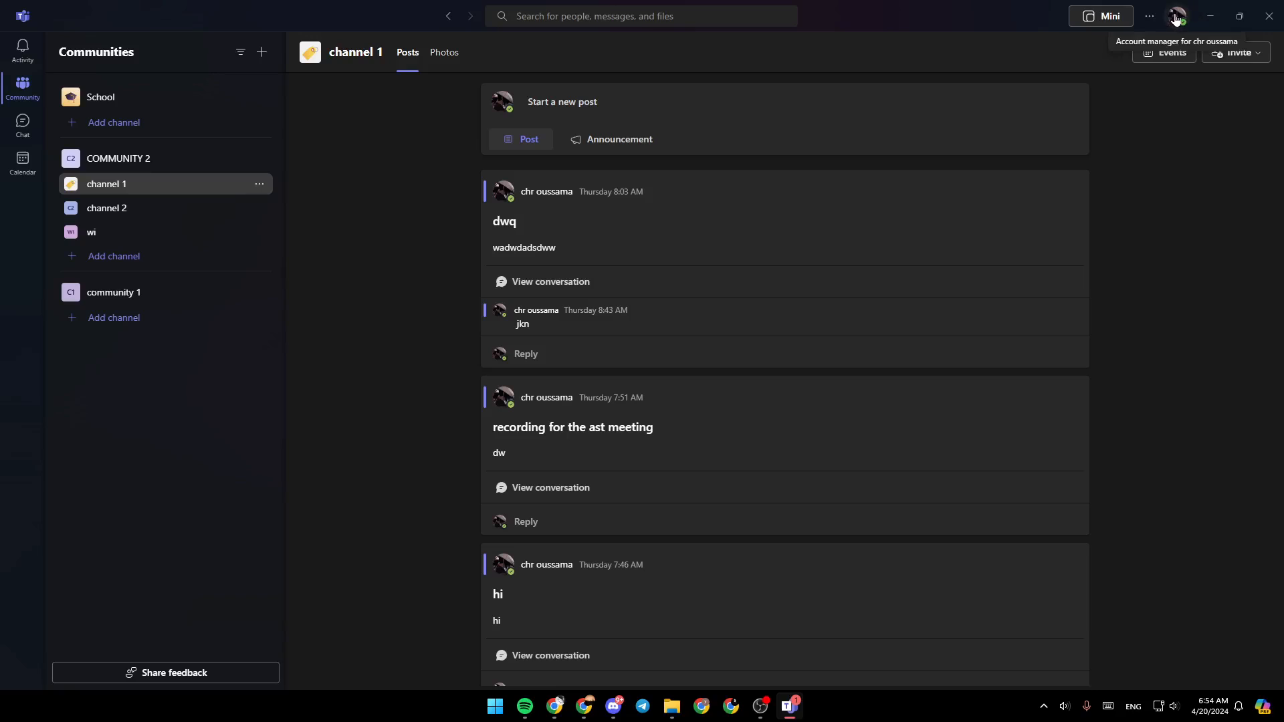
Open the profile menu from the account picture at the top right of Teams
left_click(1177, 16)
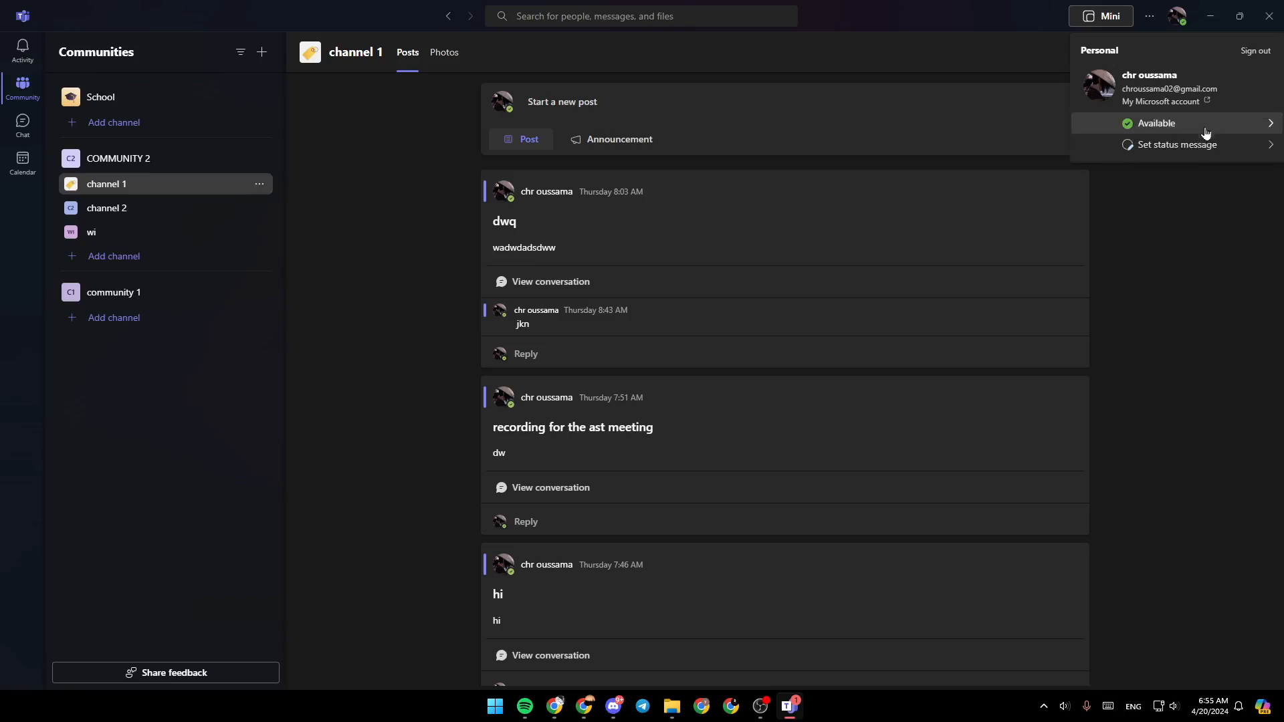
mouse_move(1144, 114)
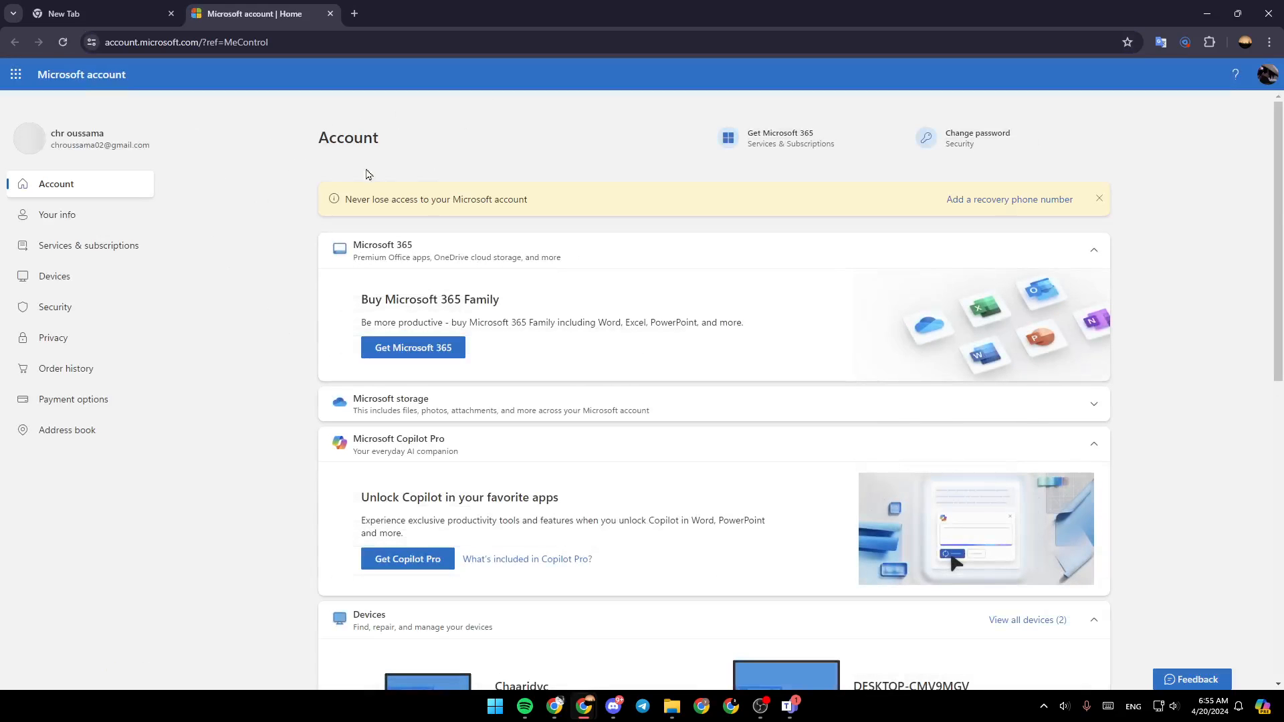
mouse_move(654, 249)
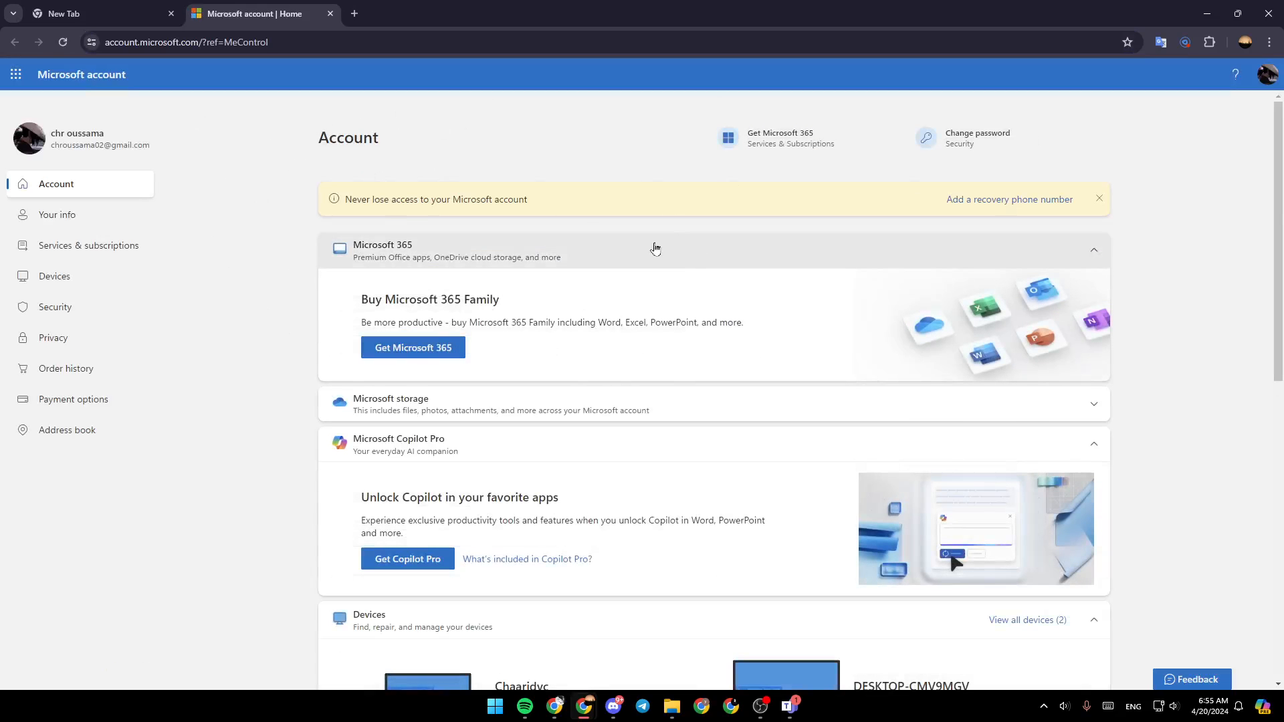
mouse_move(345, 284)
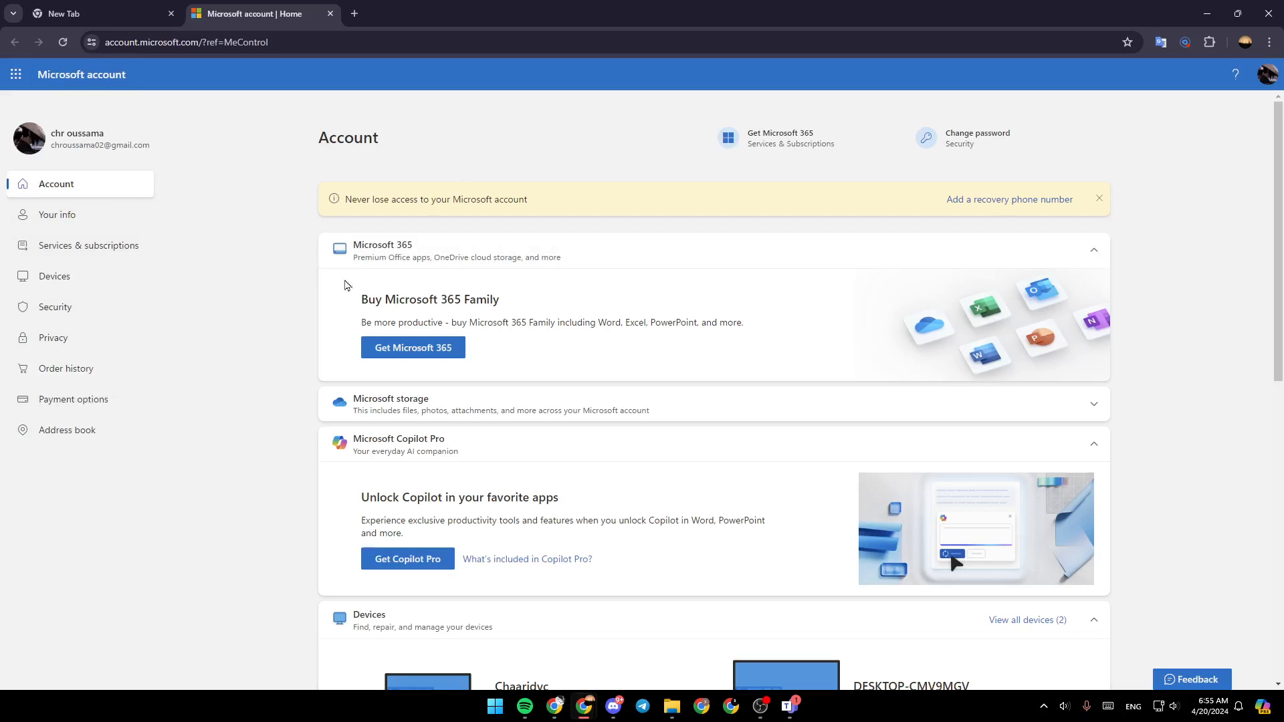
mouse_move(65, 215)
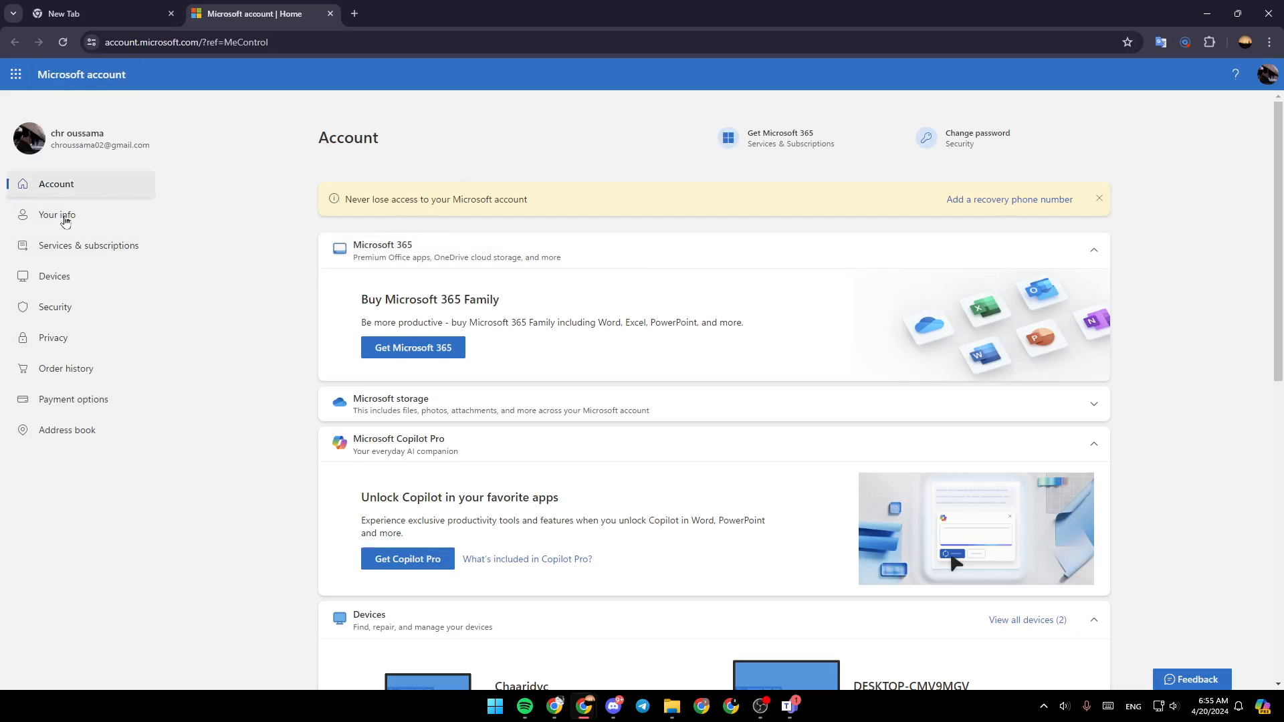
mouse_move(88, 246)
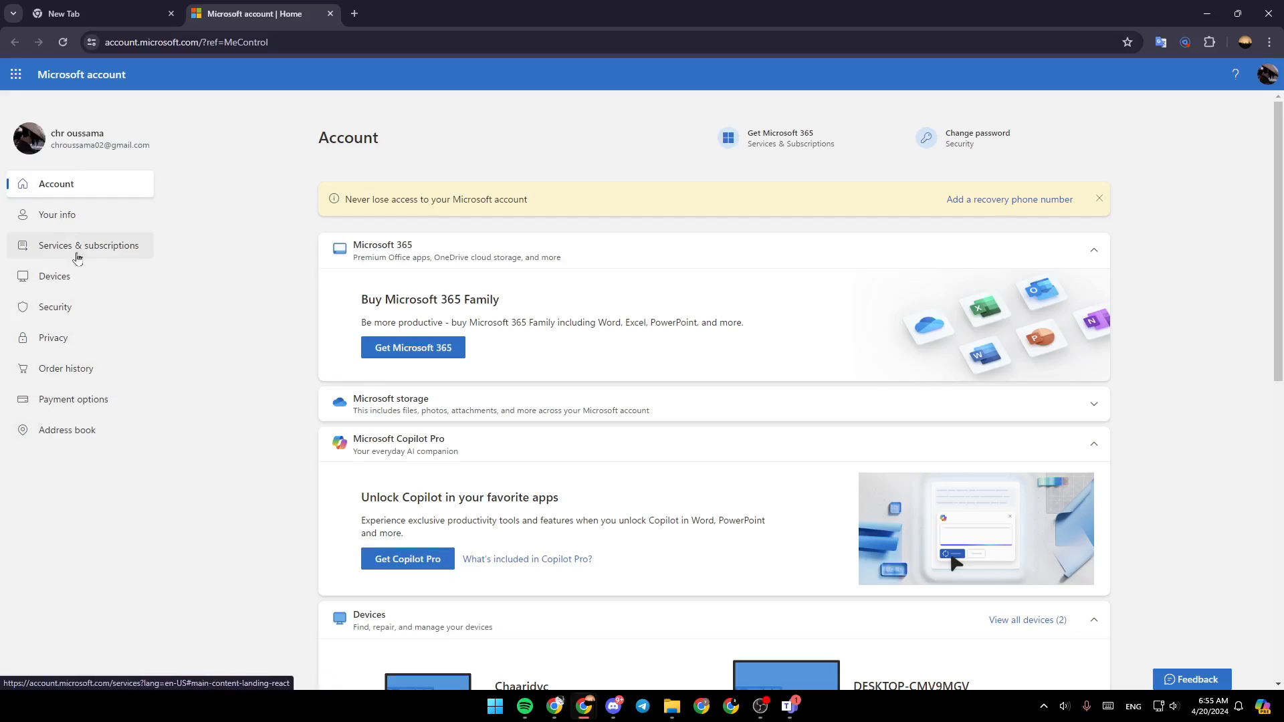
mouse_move(98, 207)
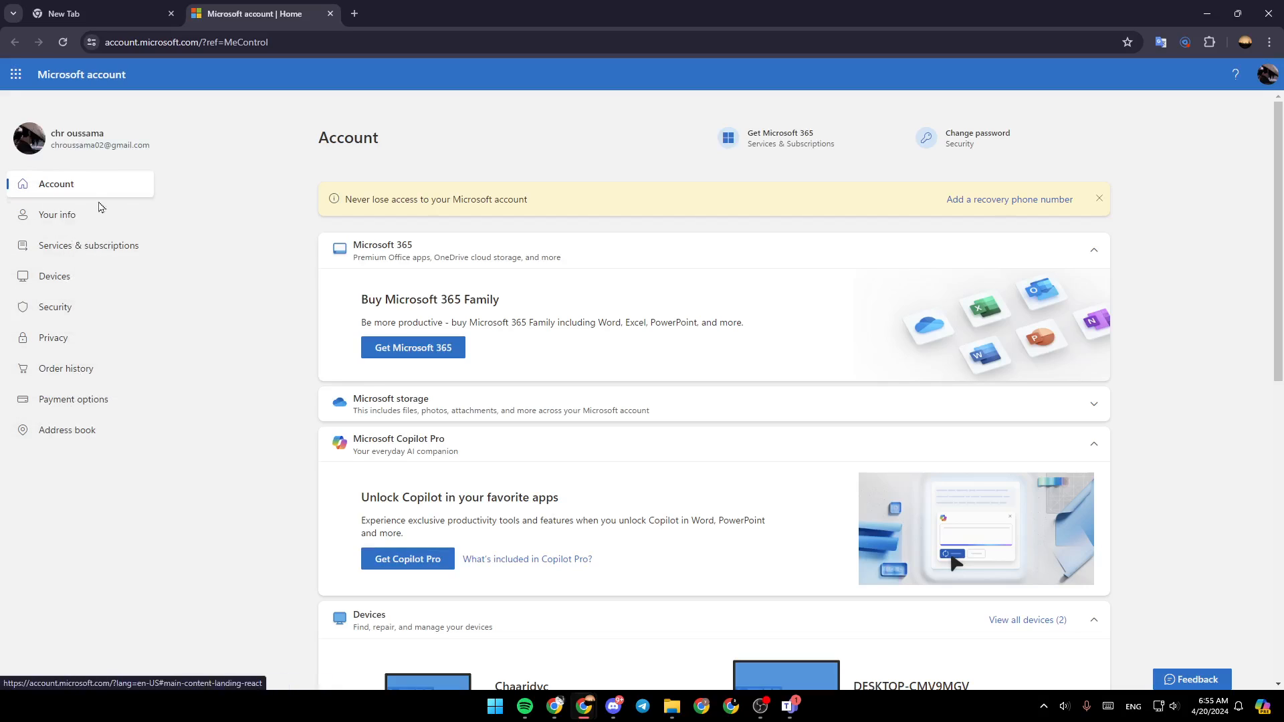
mouse_move(101, 248)
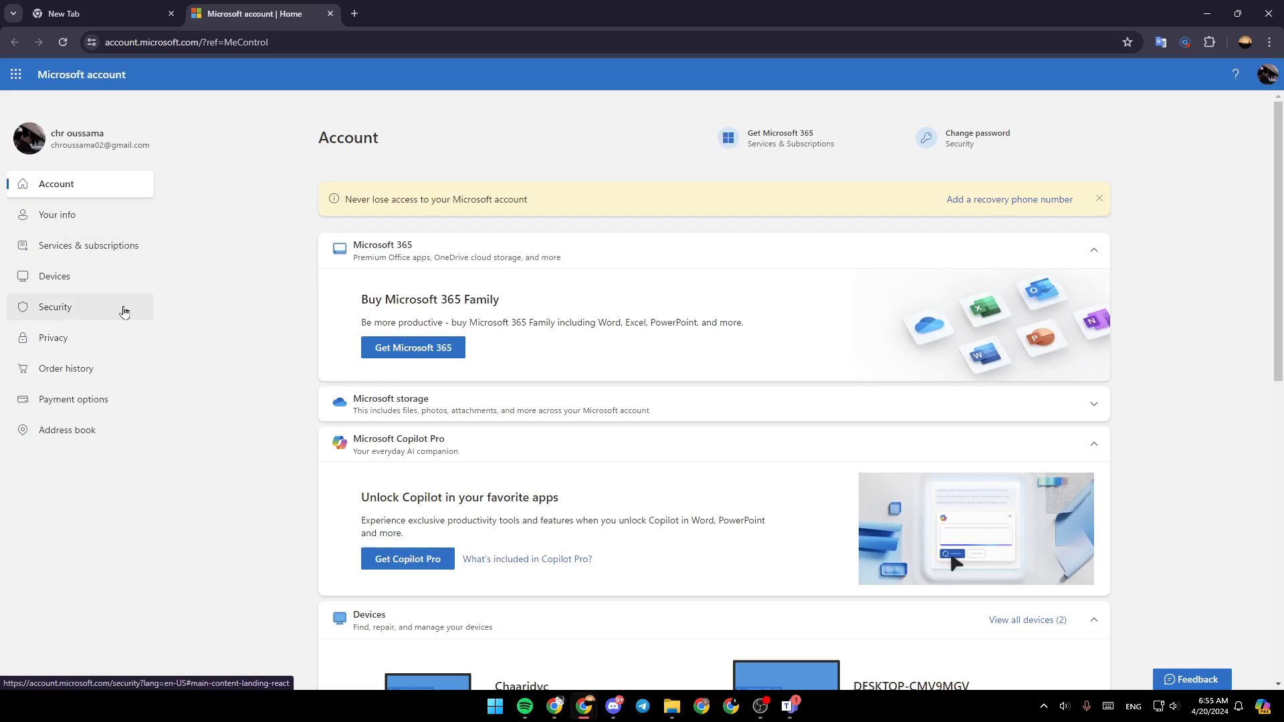
mouse_move(44, 317)
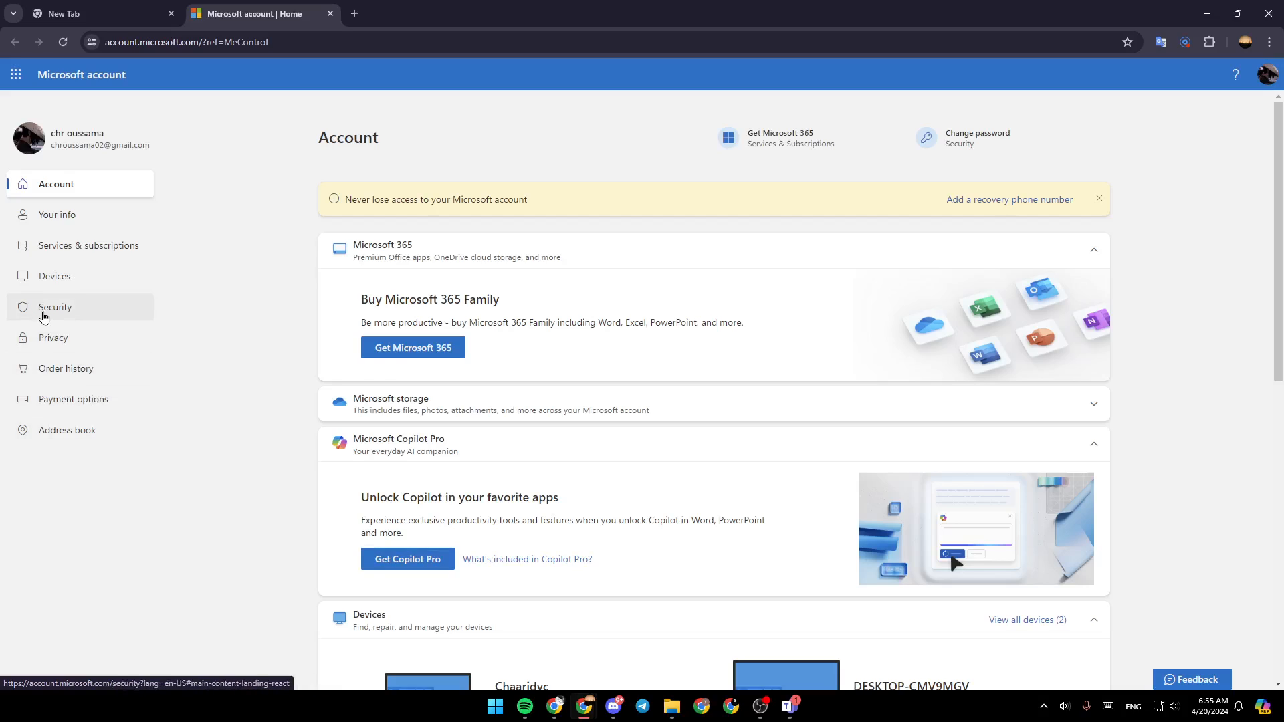
mouse_move(73, 319)
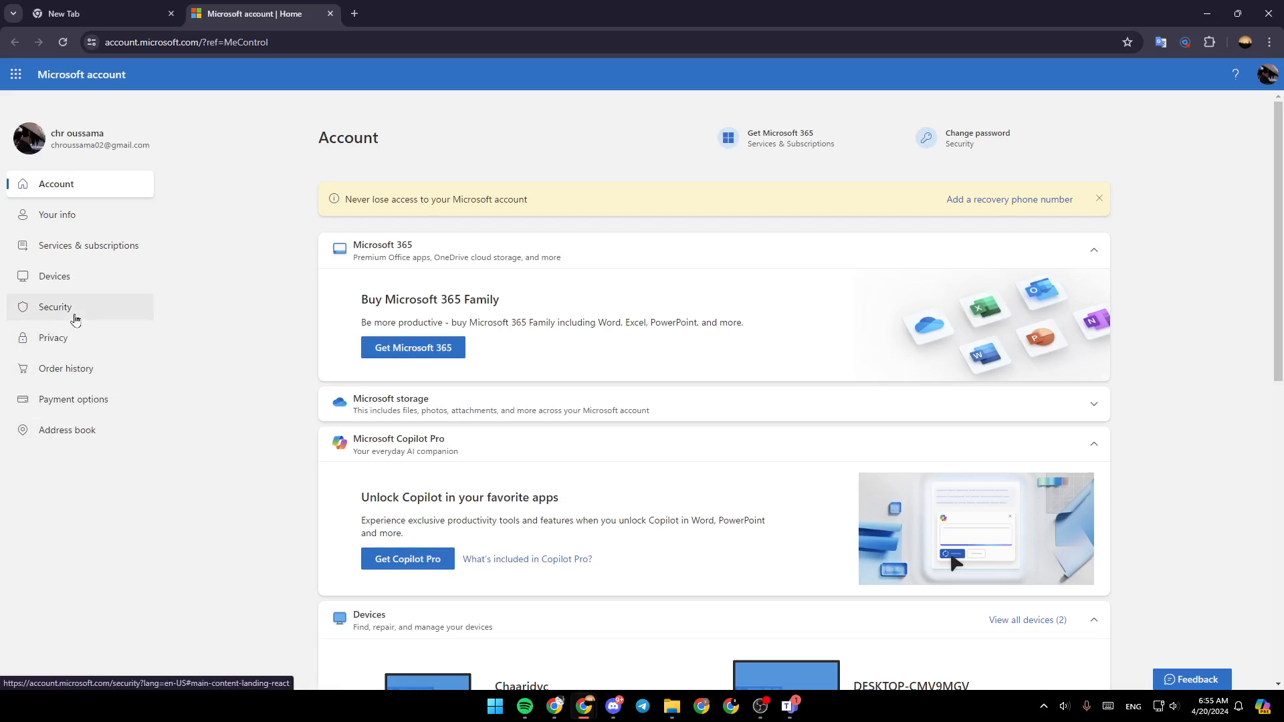
Select Security in the Microsoft account page's left navigation
left_click(55, 306)
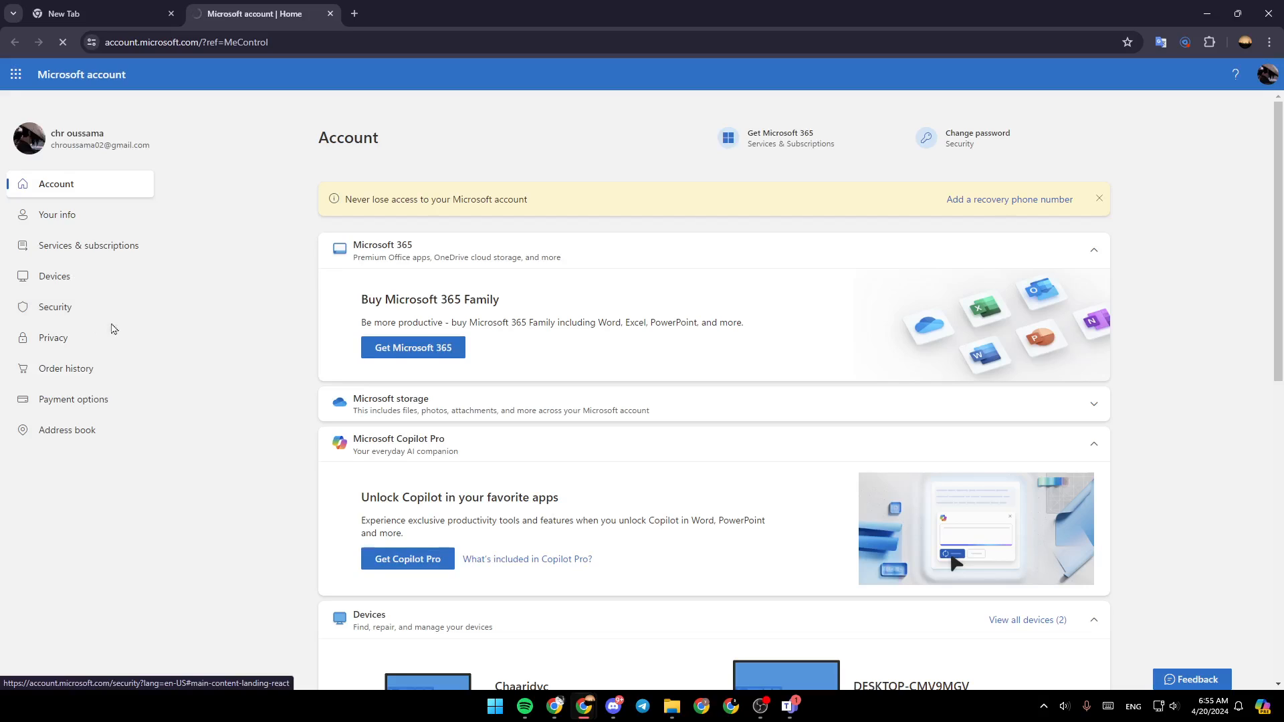
From the Security page, follow the 'Change password' link to the password form
left_click(55, 306)
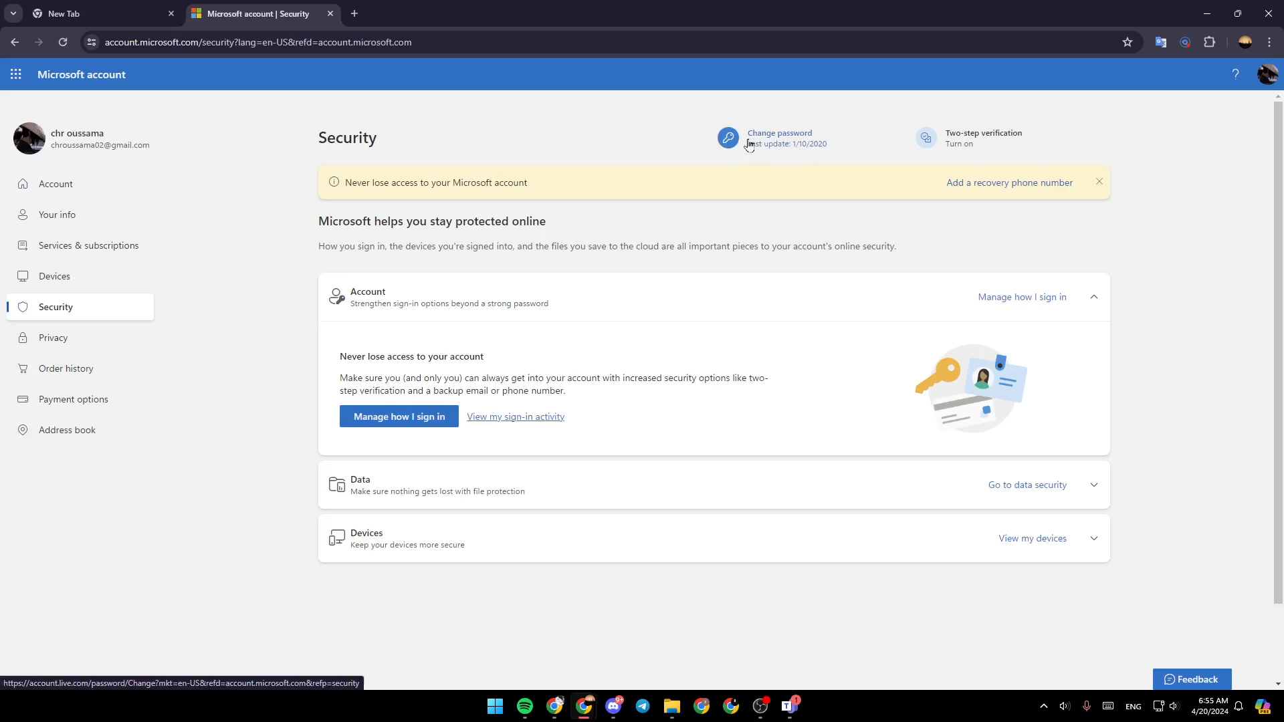
left_click(778, 132)
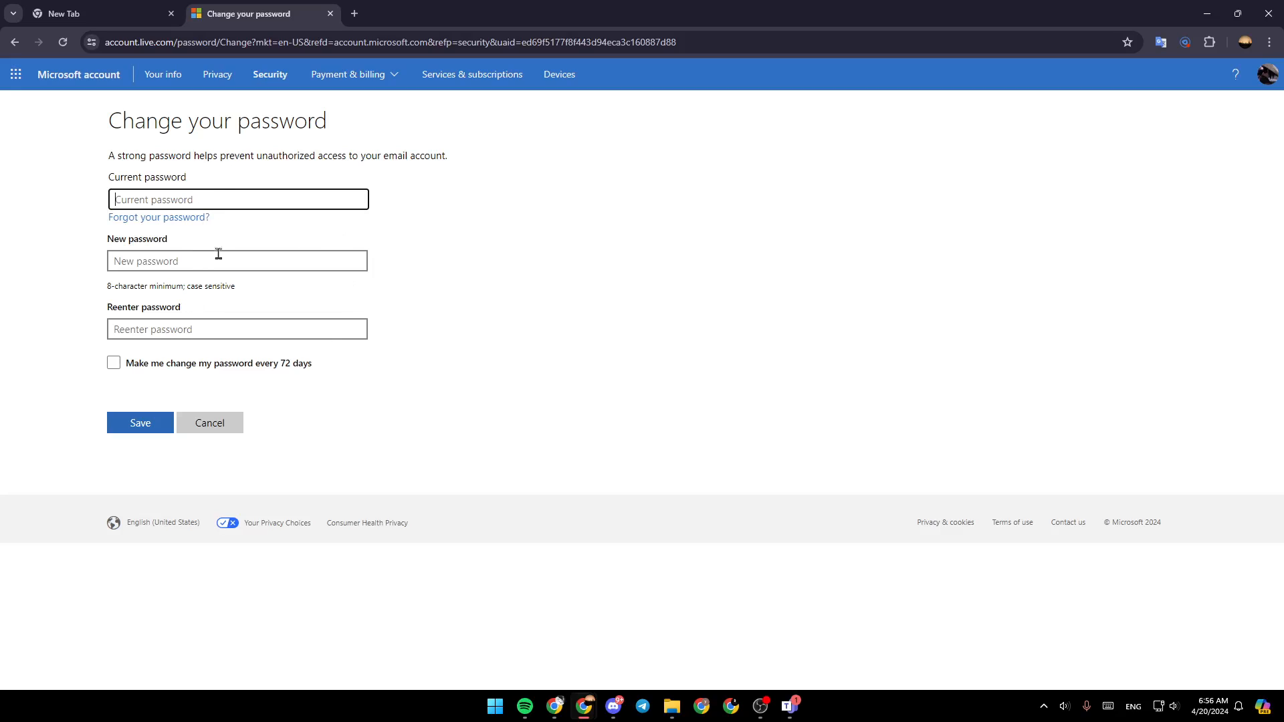
mouse_move(214, 315)
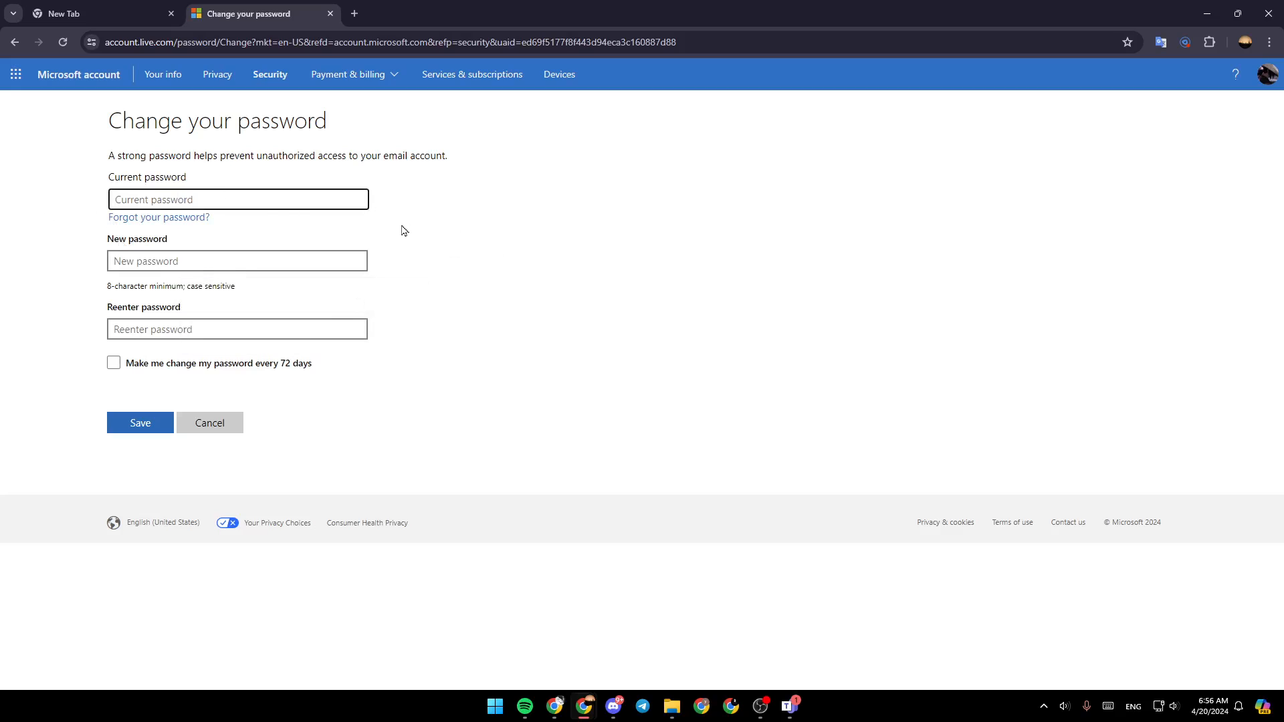
left_click(237, 260)
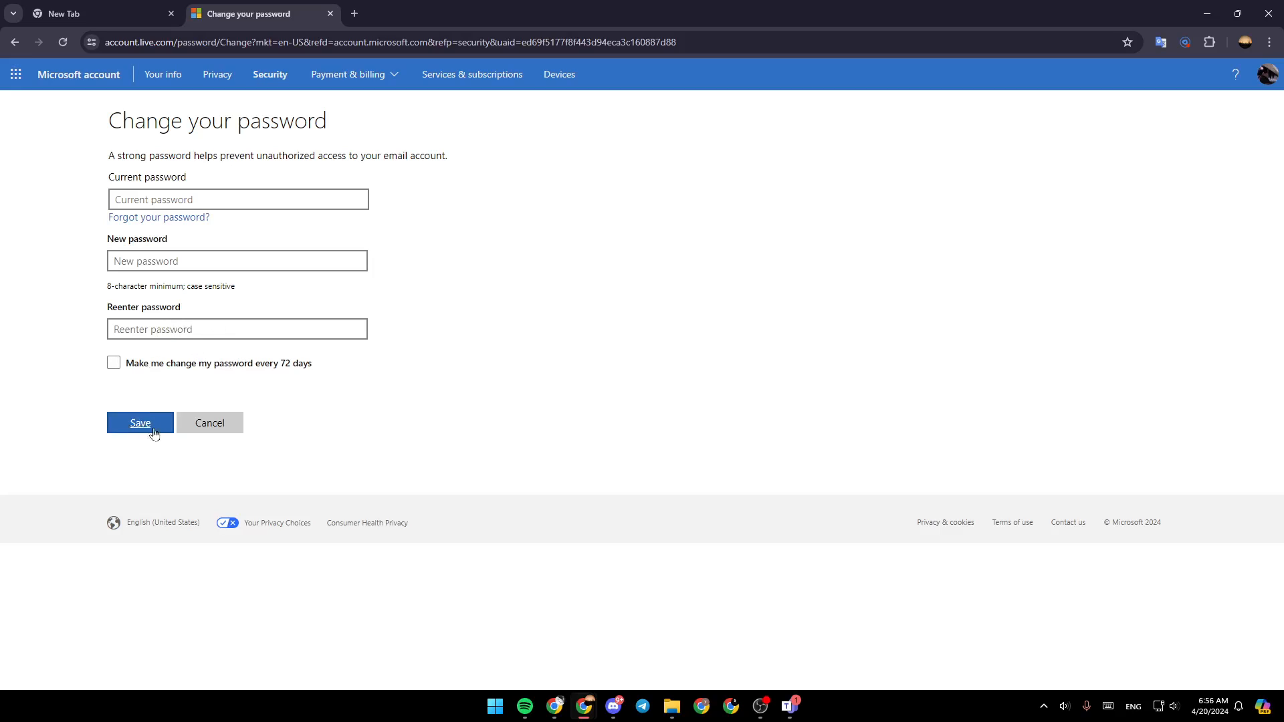
mouse_move(442, 274)
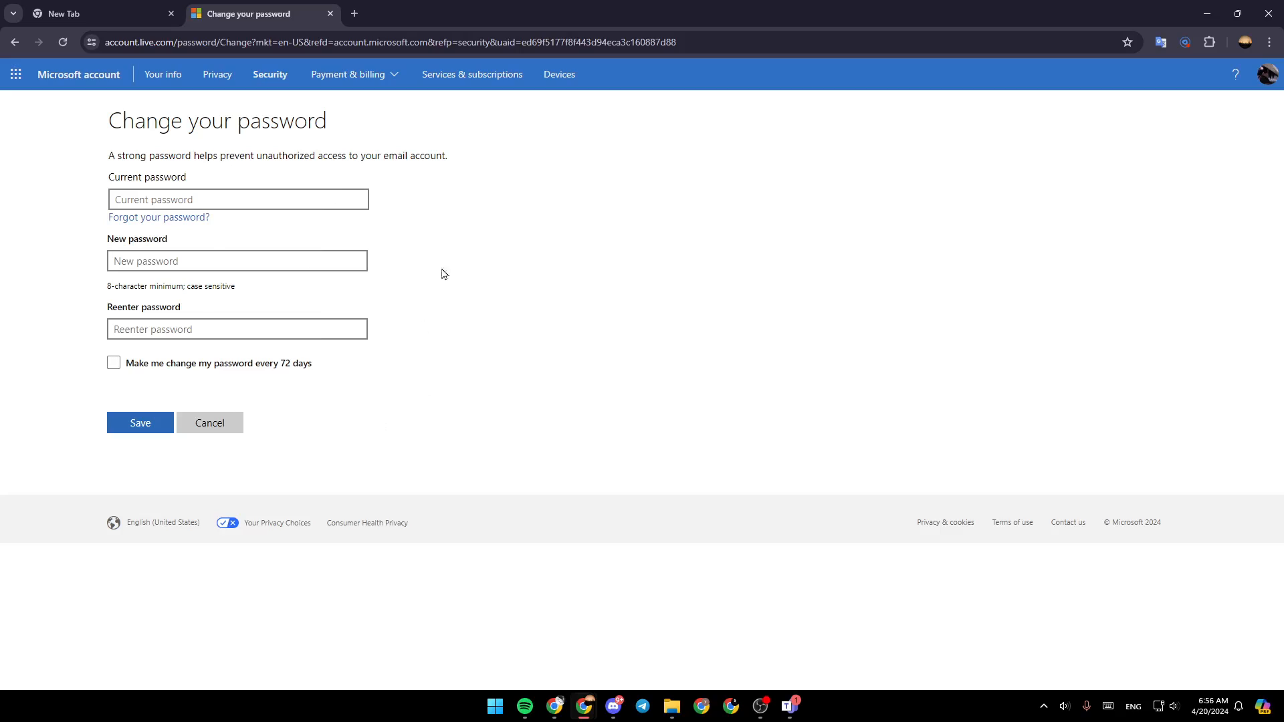
mouse_move(515, 339)
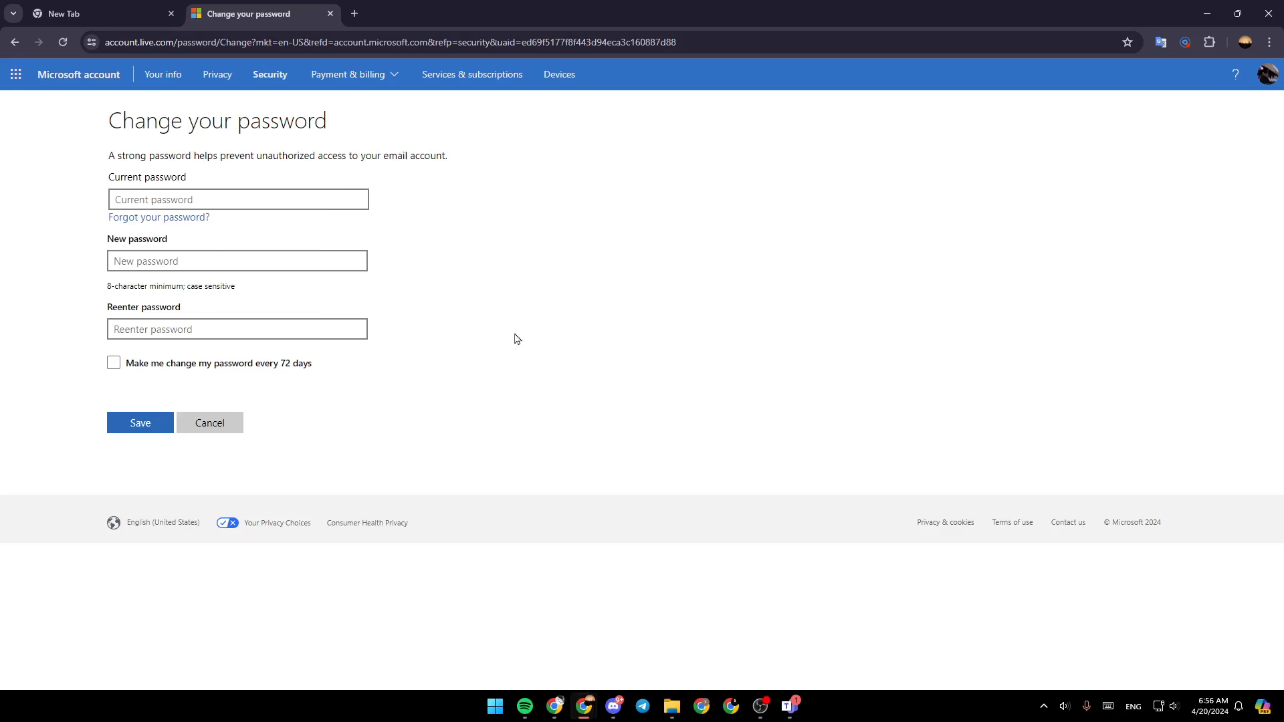
mouse_move(229, 389)
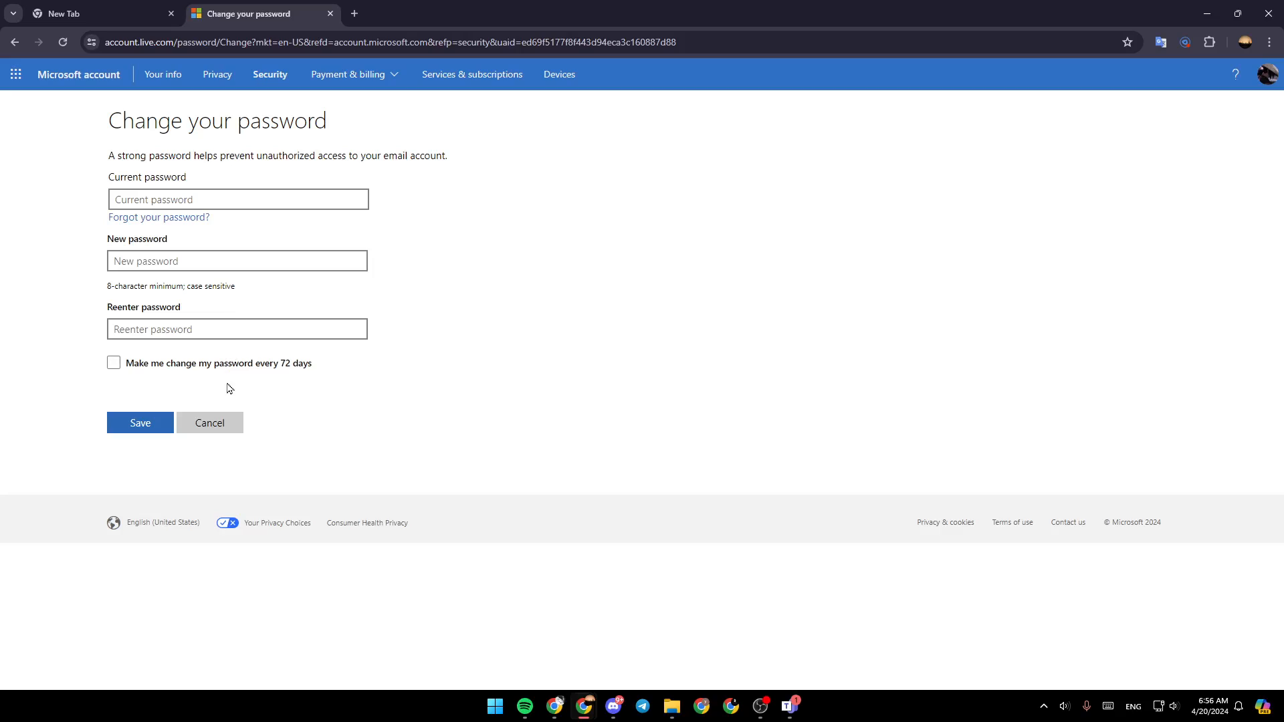
mouse_move(391, 233)
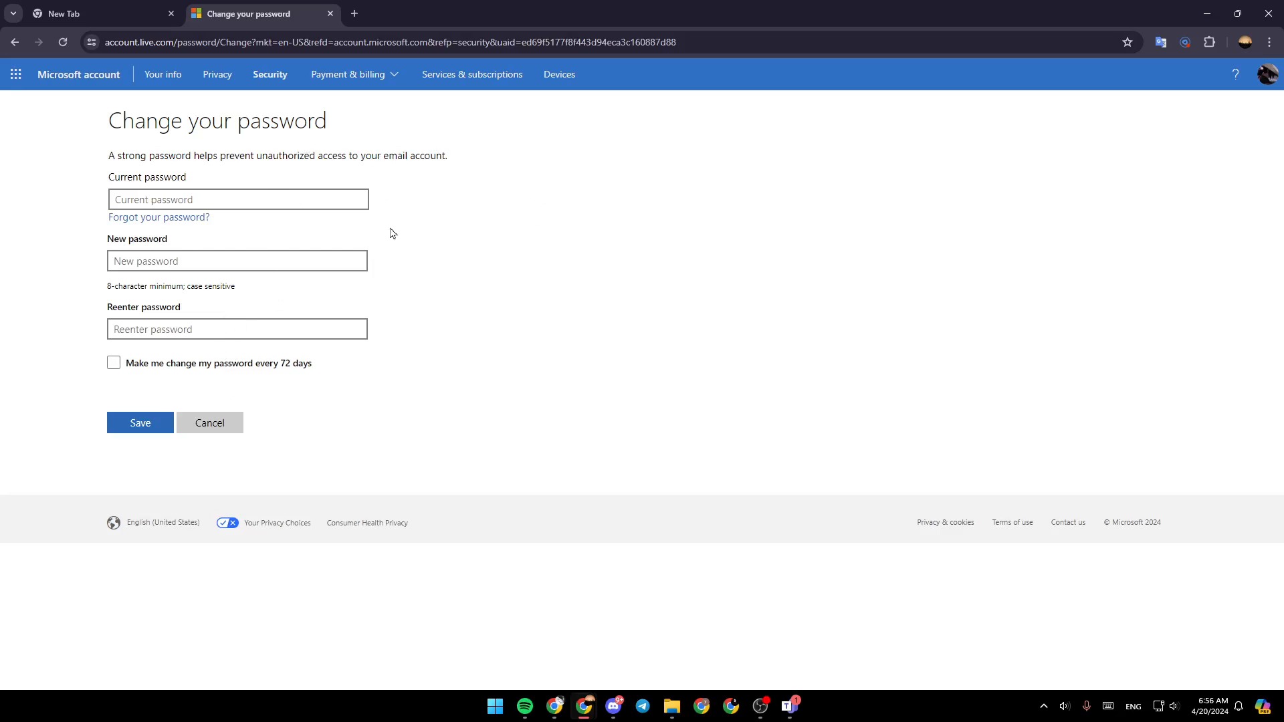
mouse_move(190, 227)
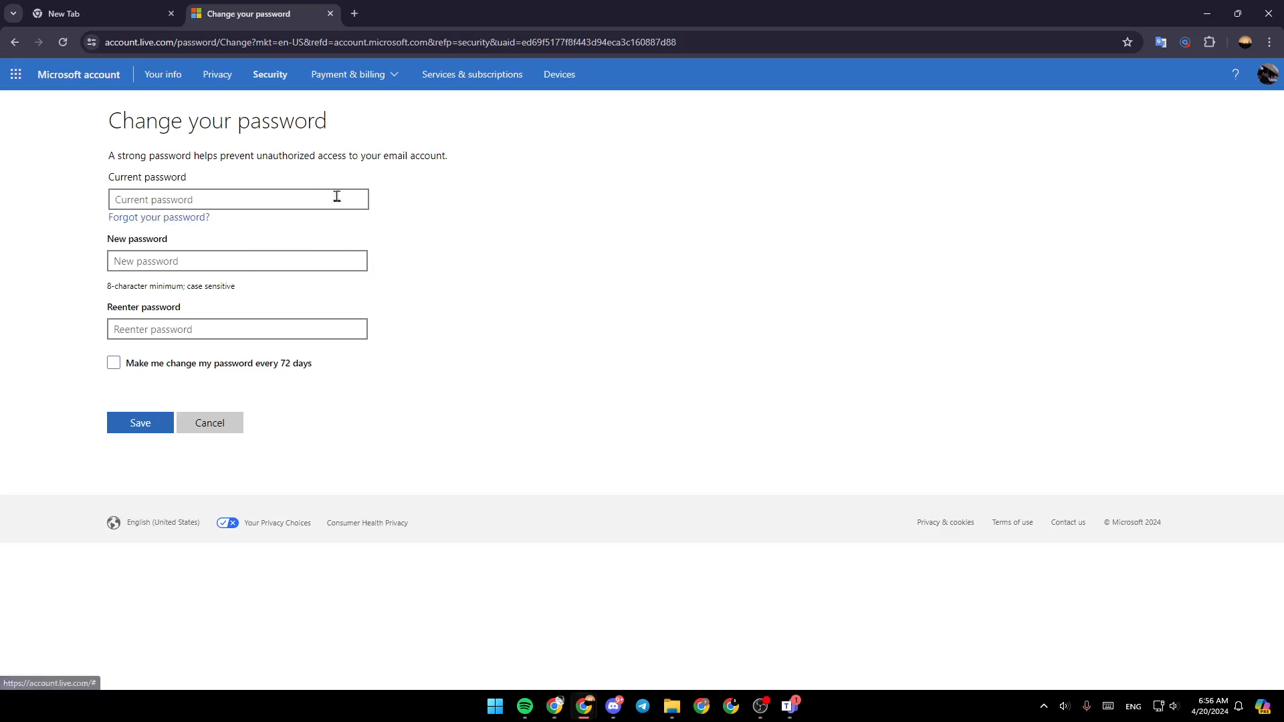
mouse_move(392, 281)
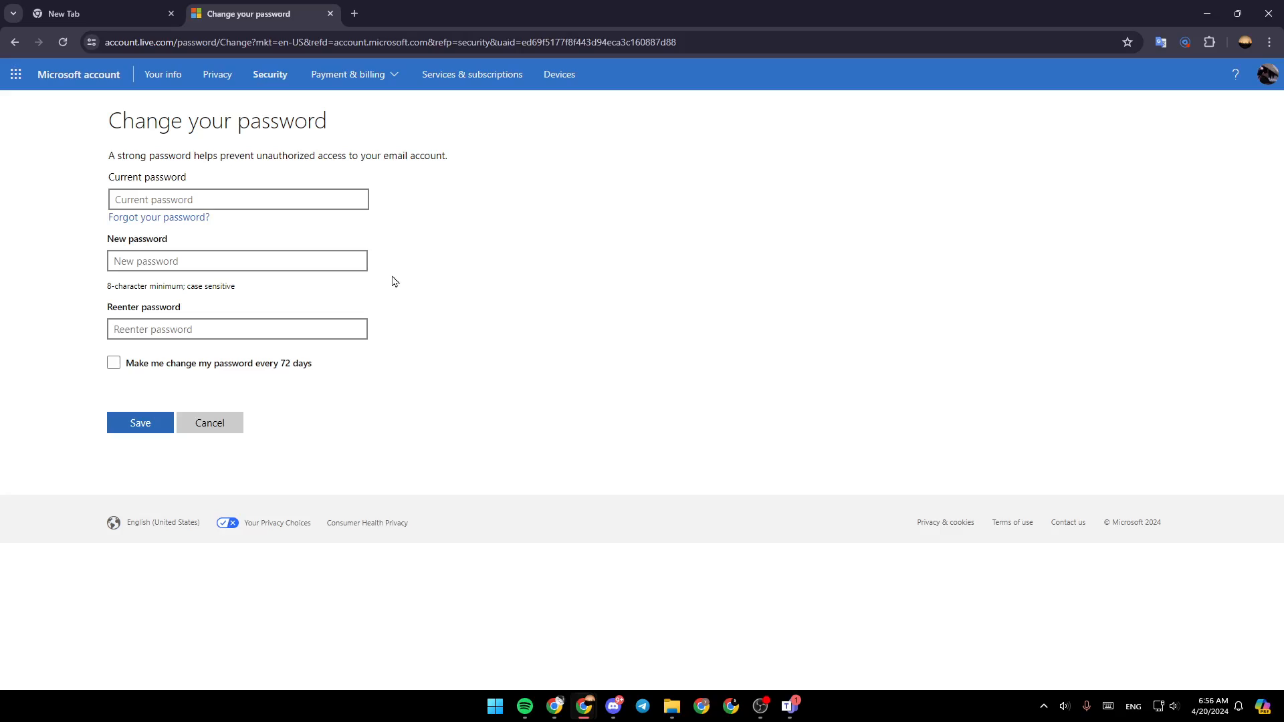
mouse_move(4, 214)
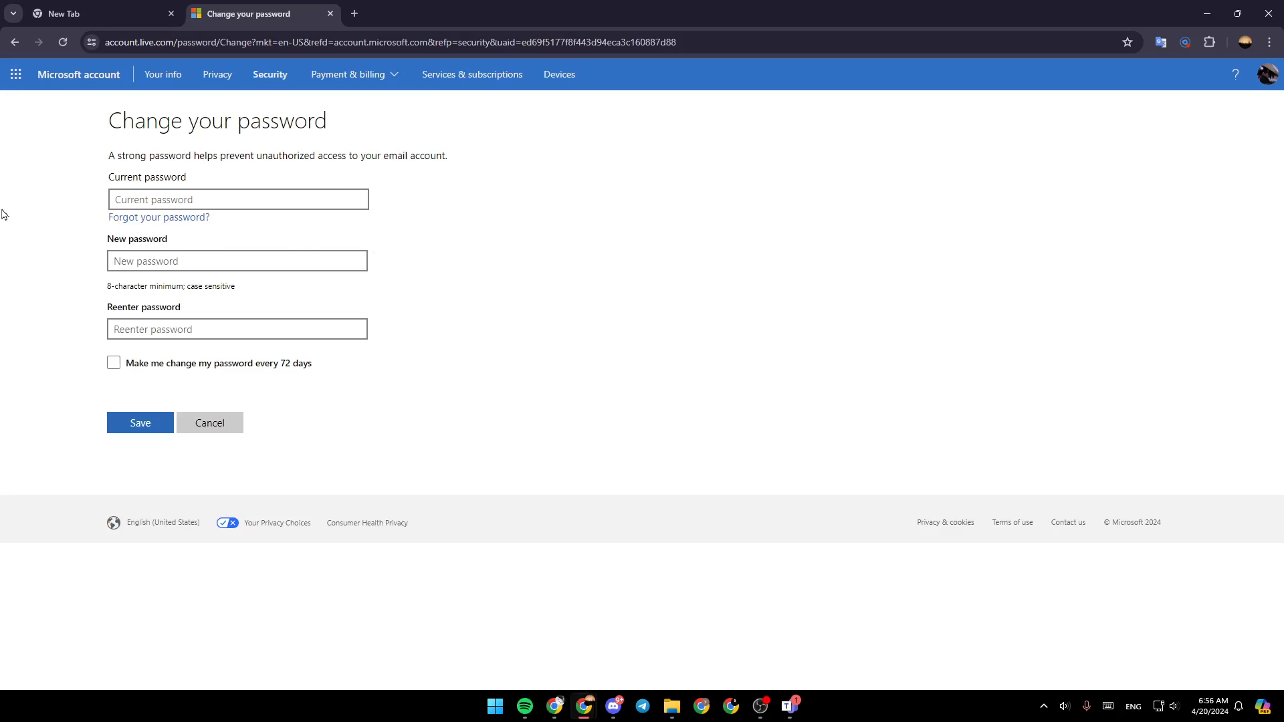
mouse_move(149, 283)
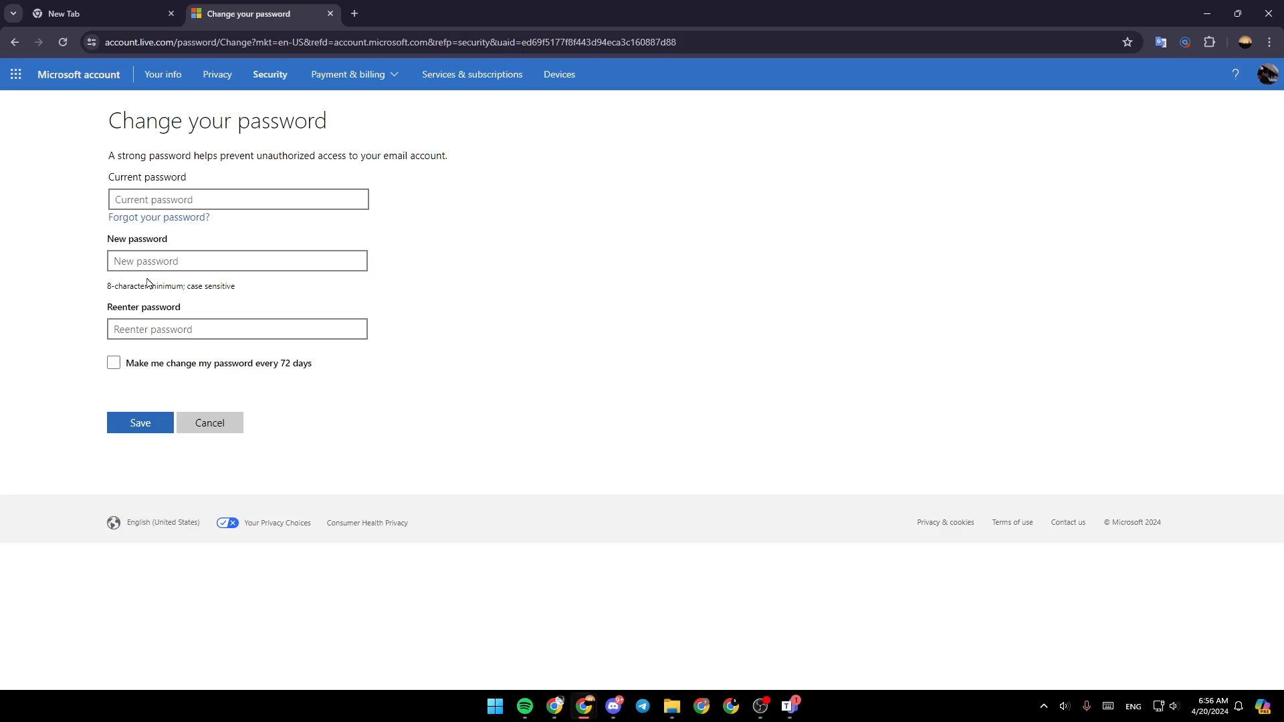
mouse_move(304, 229)
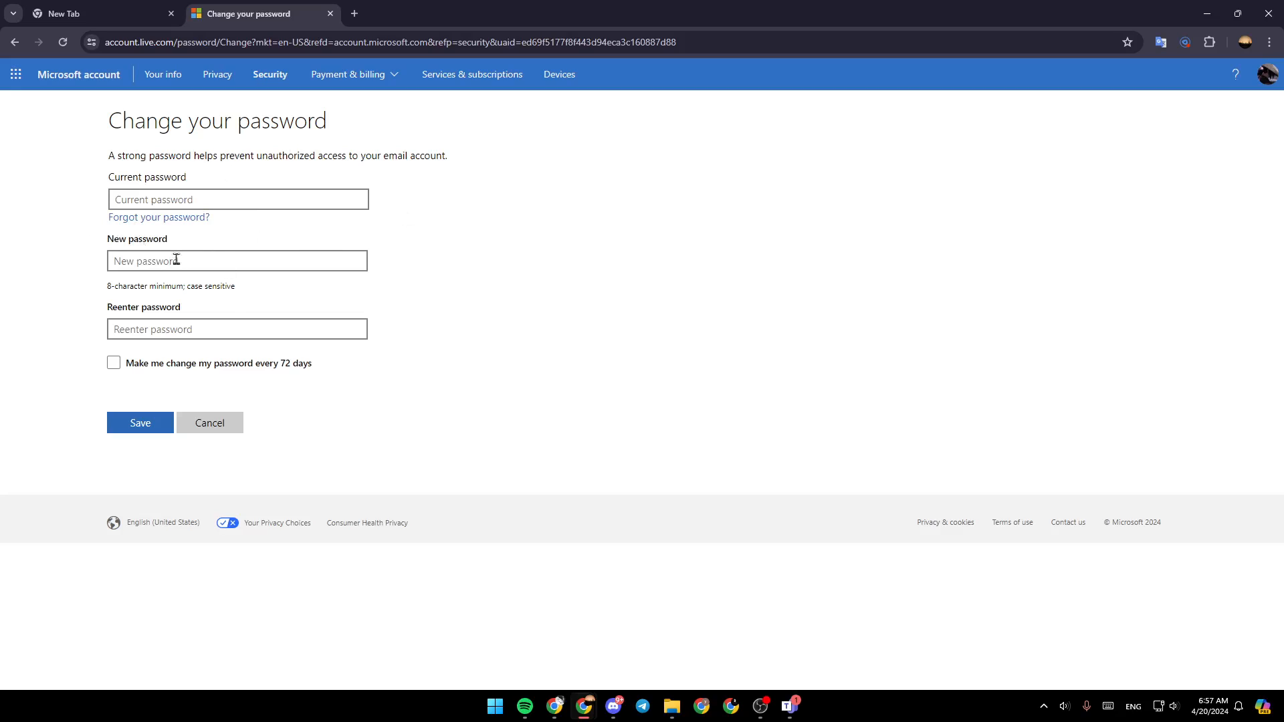
mouse_move(135, 244)
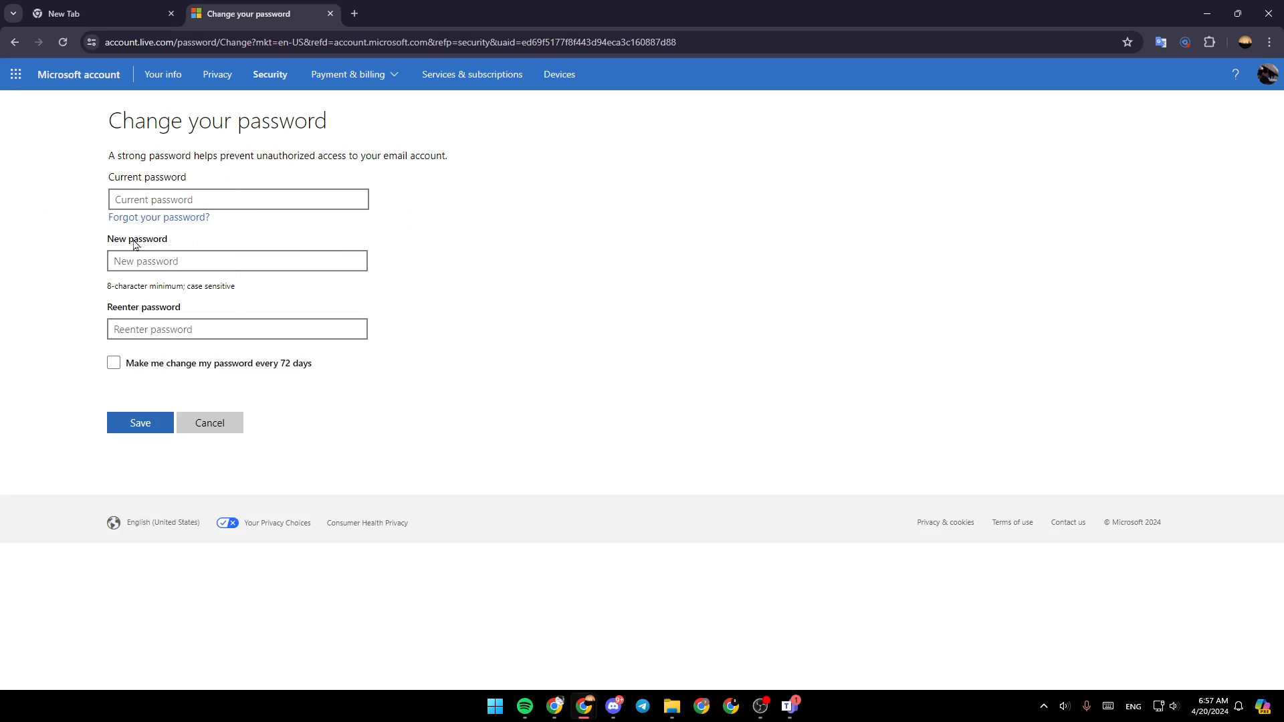
mouse_move(225, 224)
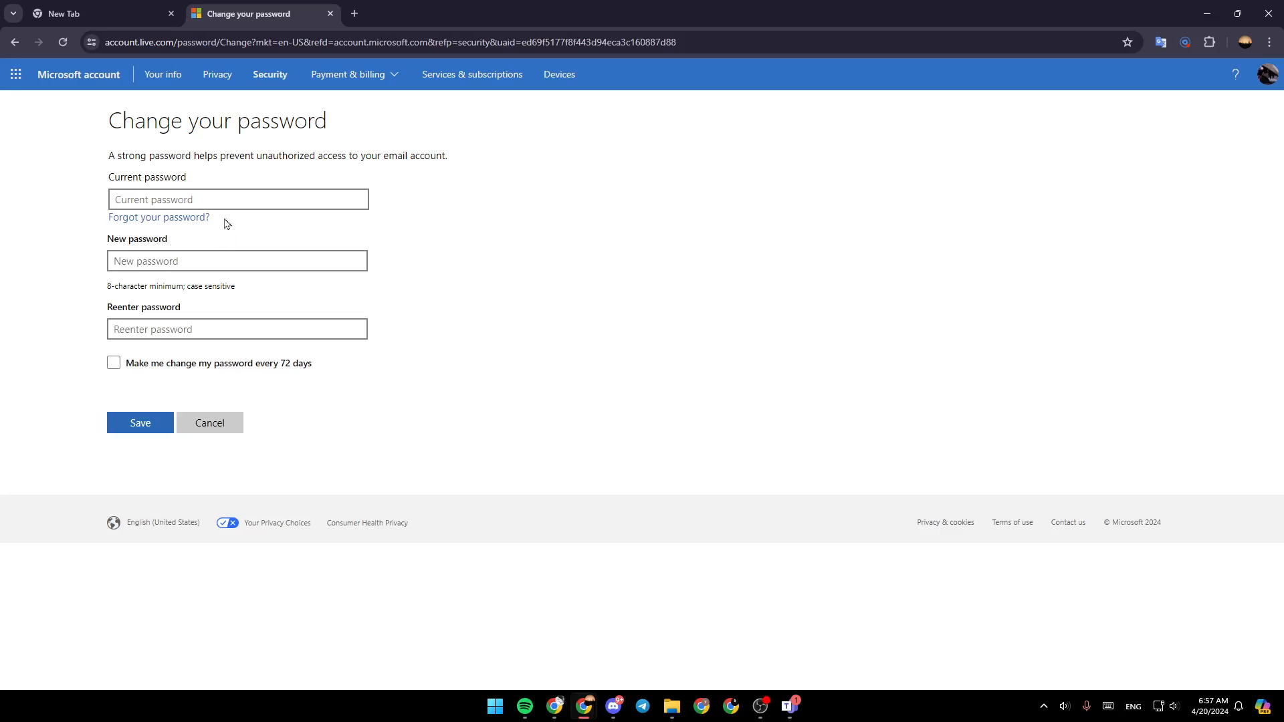
mouse_move(524, 277)
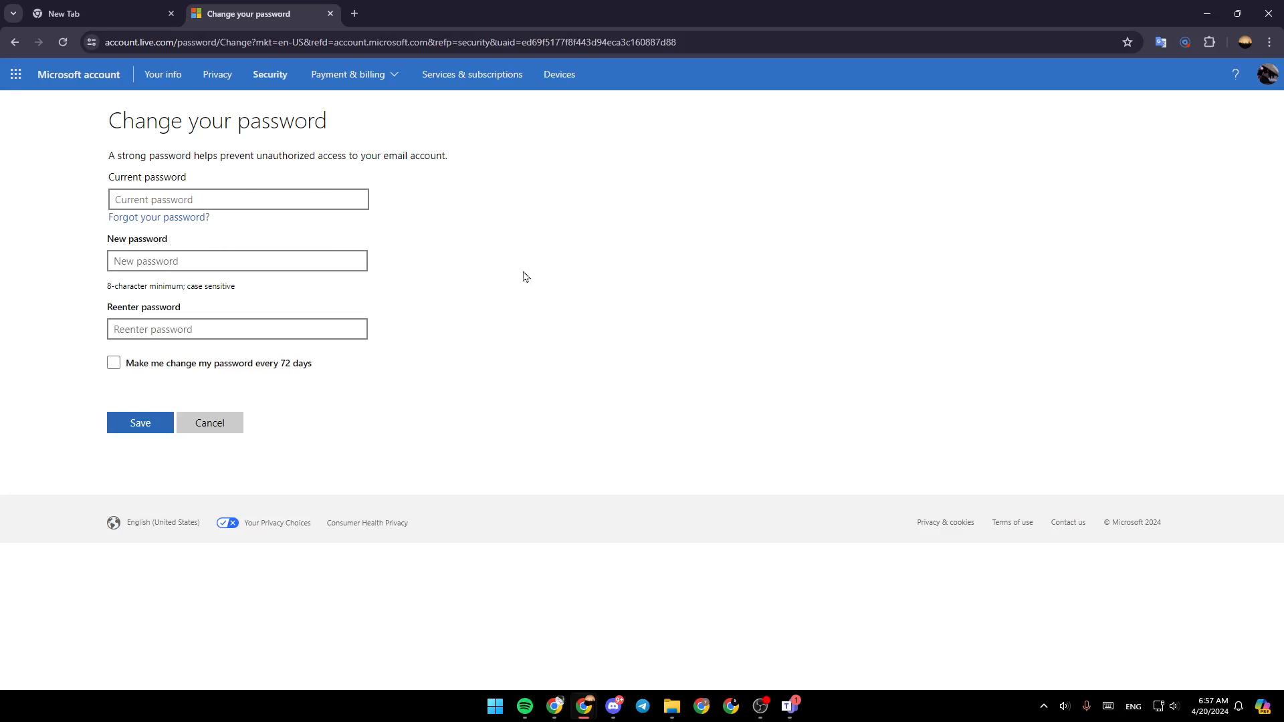
mouse_move(890, 362)
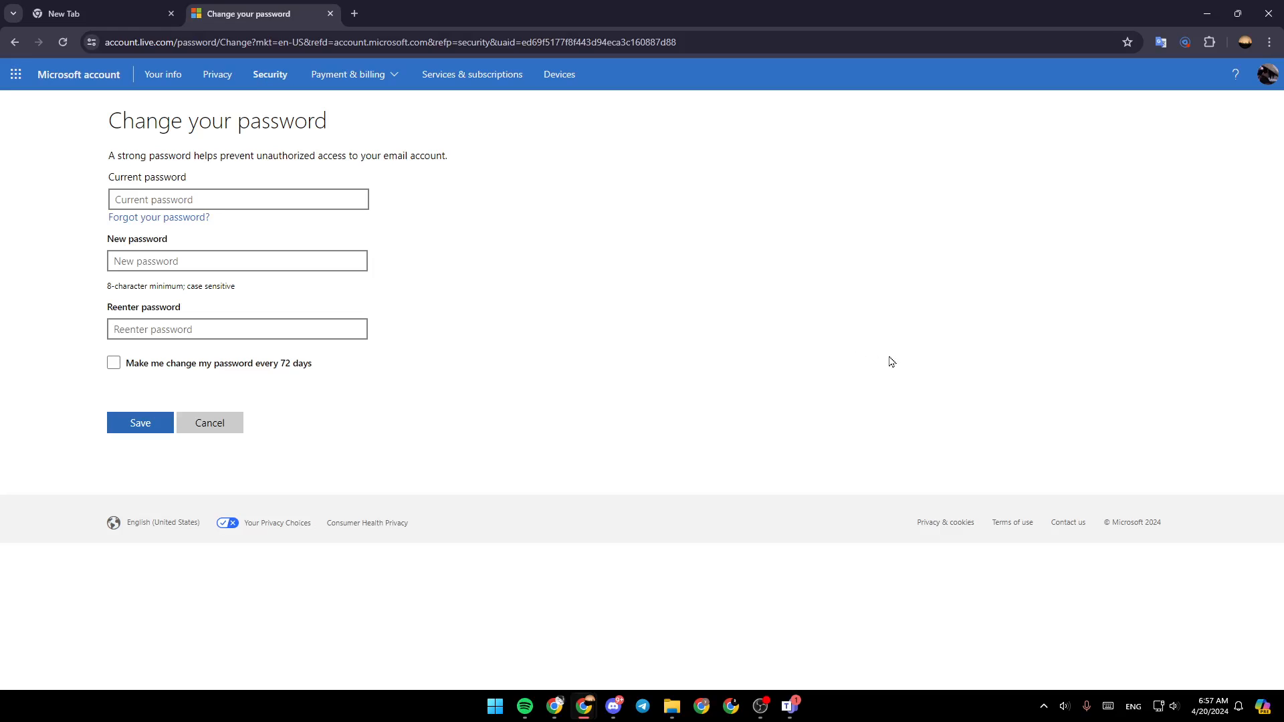